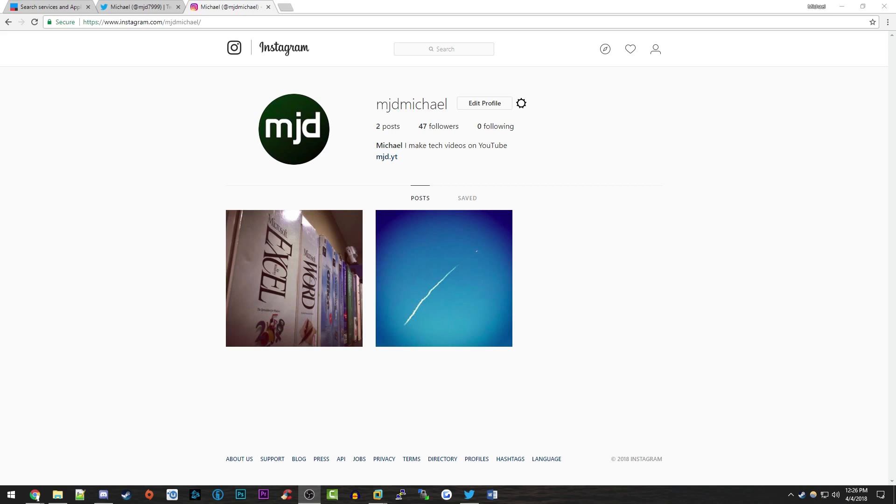
pyautogui.moveTo(653, 374)
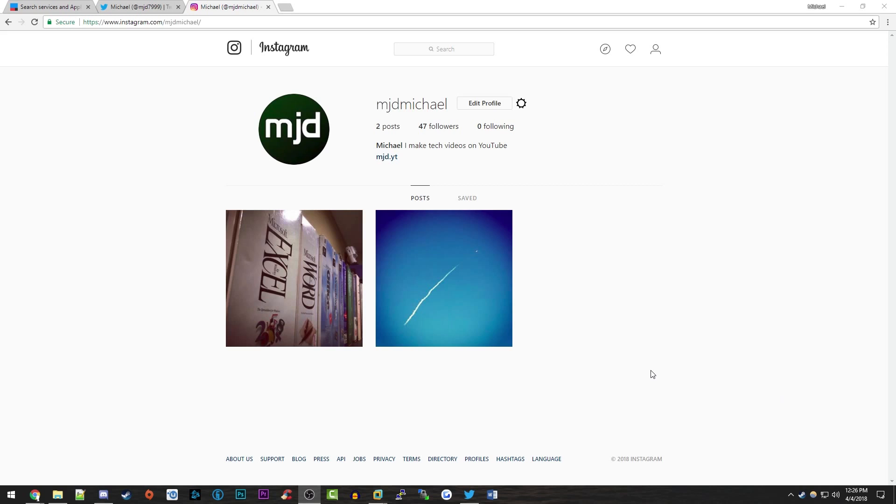
pyautogui.moveTo(429, 298)
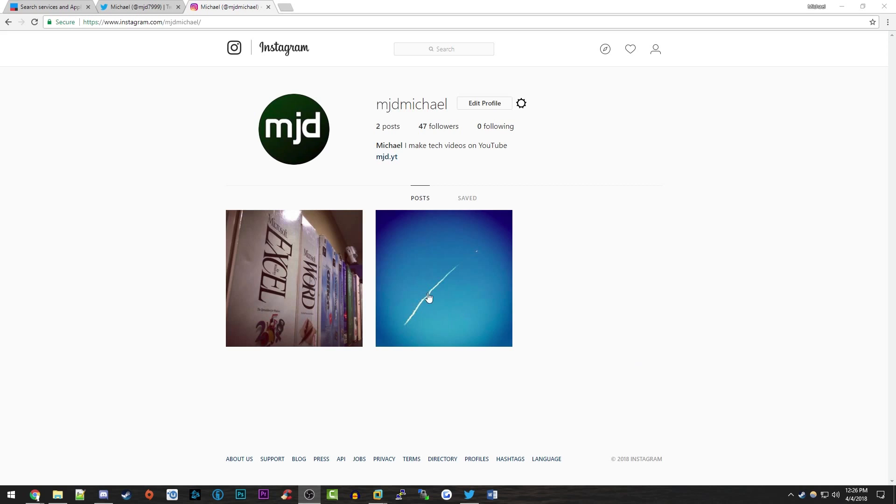
pyautogui.moveTo(281, 227)
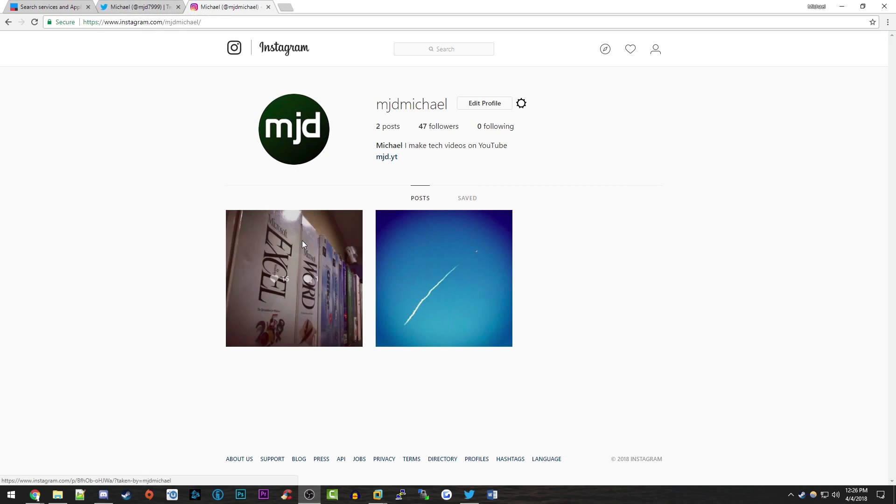
# Switch from the Instagram profile to the Twitter profile page in the browser
pyautogui.click(136, 5)
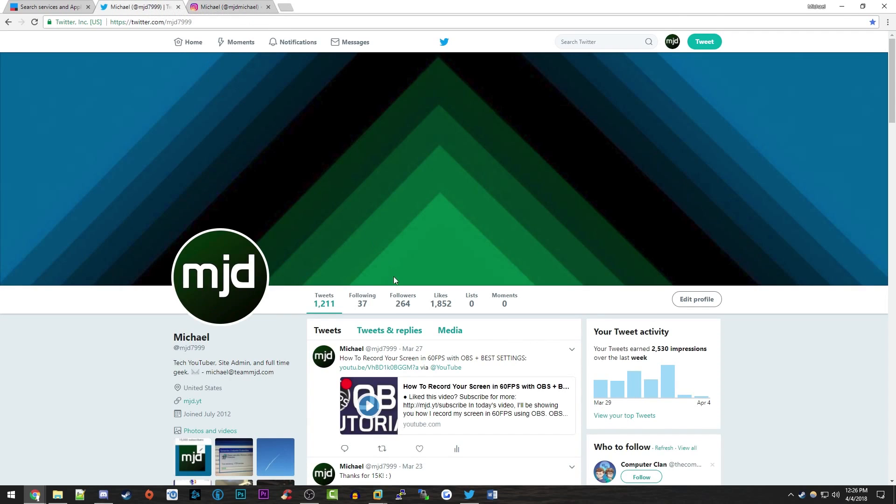
pyautogui.scroll(-3)
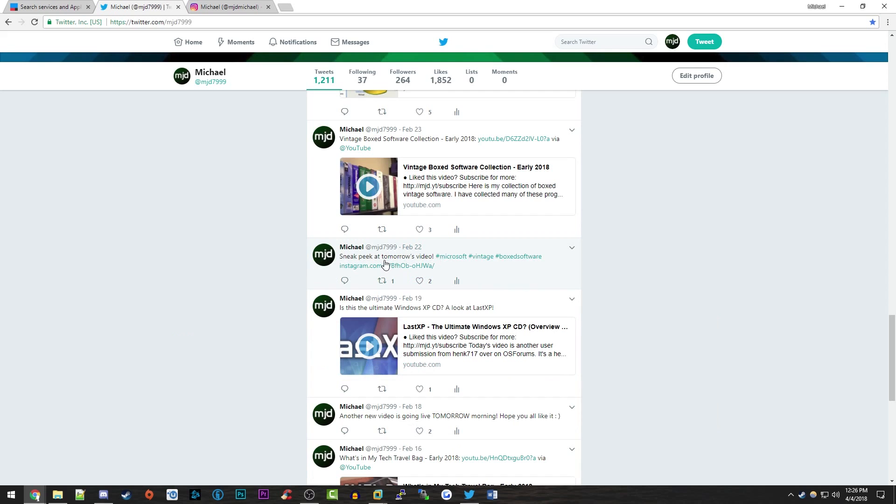
pyautogui.moveTo(385, 260)
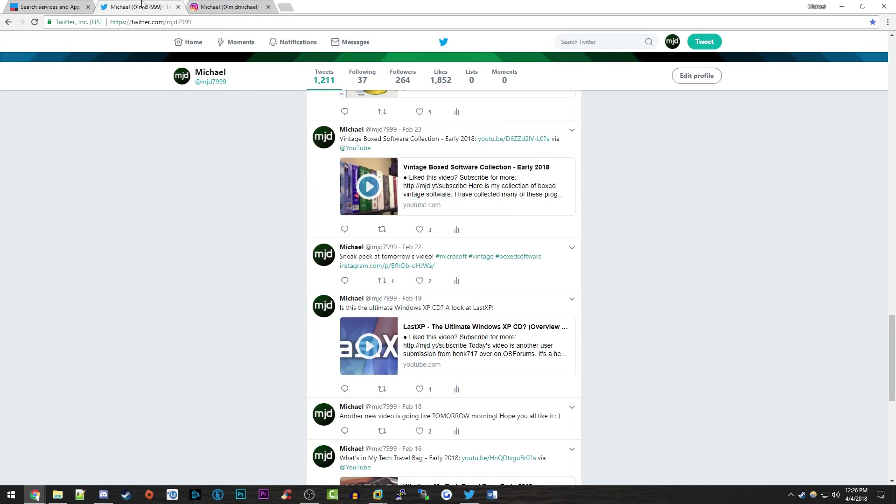
pyautogui.moveTo(378, 266)
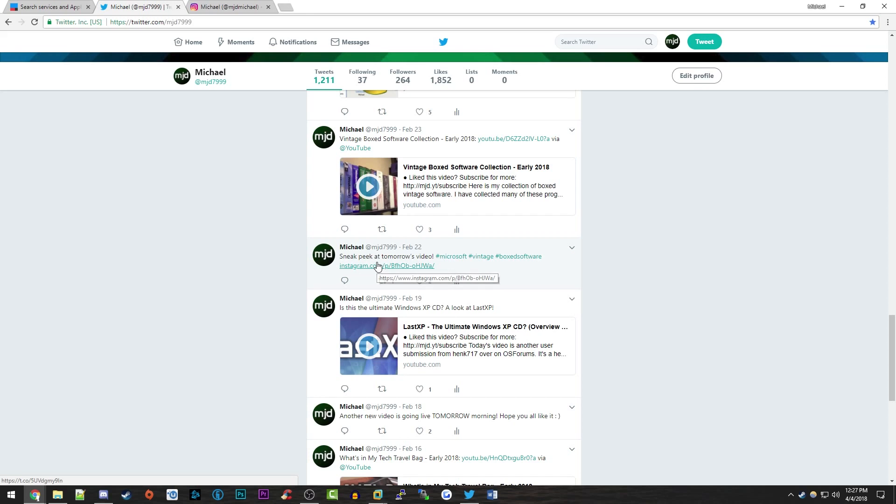
pyautogui.click(376, 266)
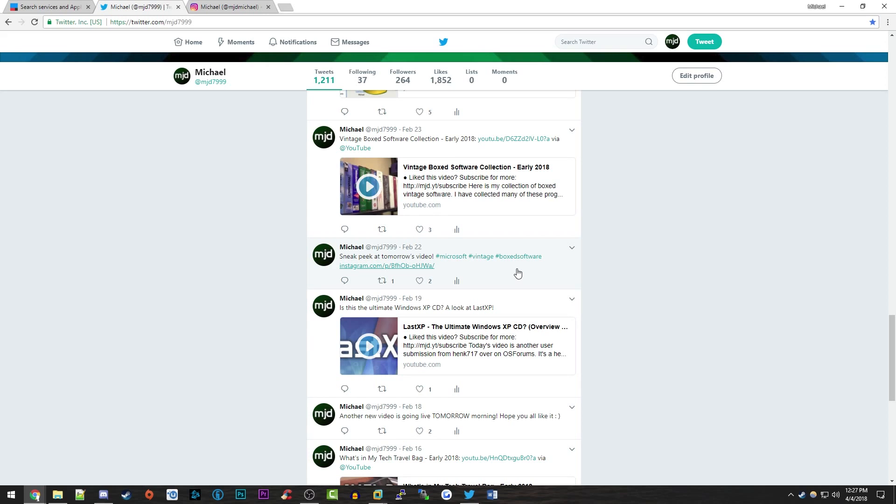
pyautogui.moveTo(421, 271)
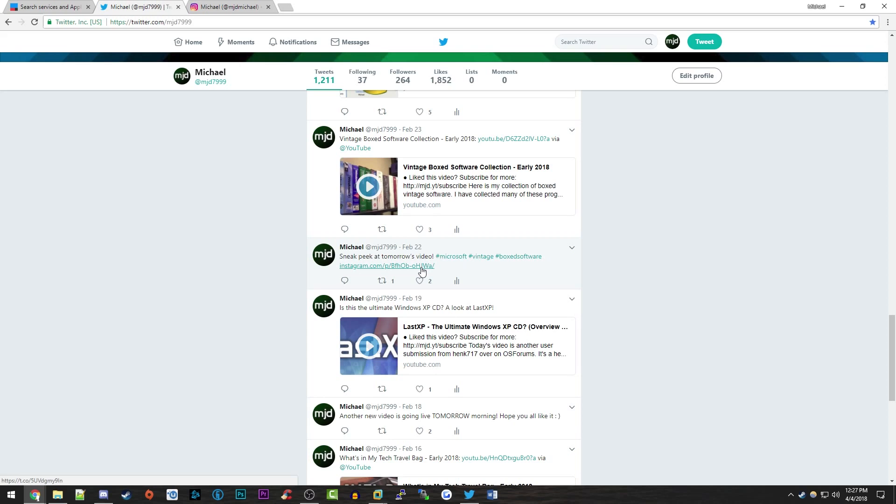
pyautogui.moveTo(420, 268)
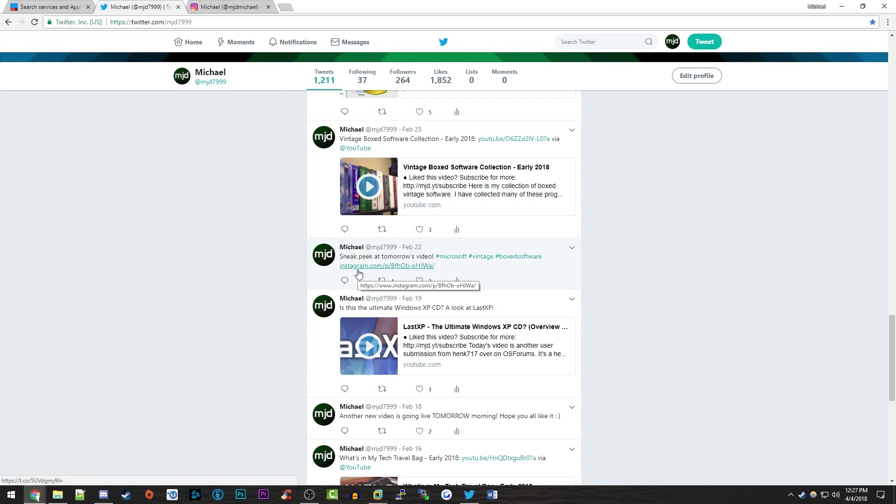
# Search IFTTT for 'instagram' to list the Instagram service and related applets
pyautogui.click(44, 7)
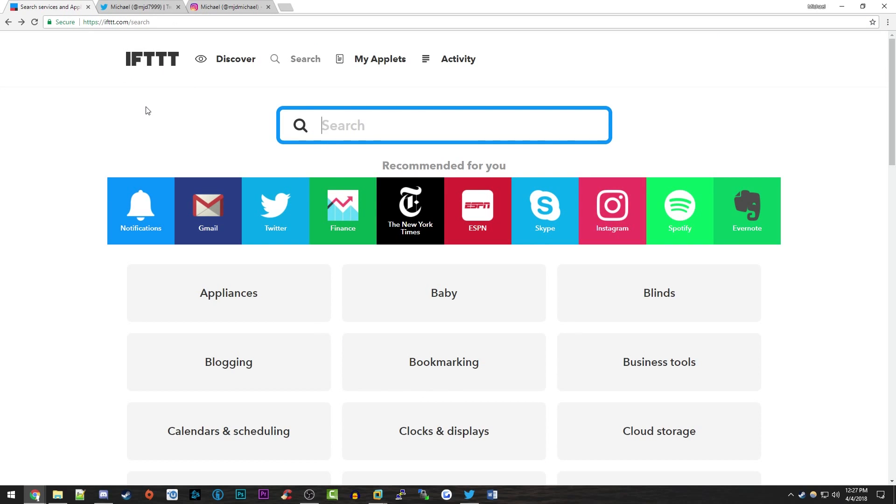
pyautogui.scroll(-3)
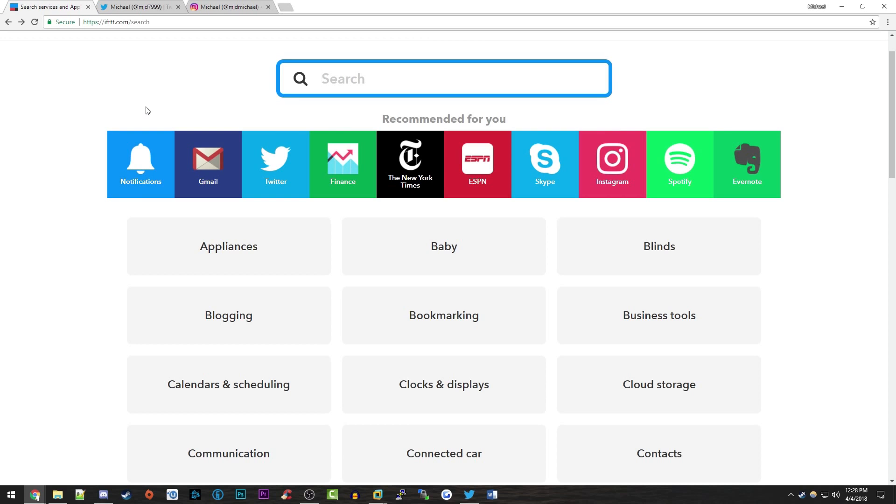
pyautogui.moveTo(631, 178)
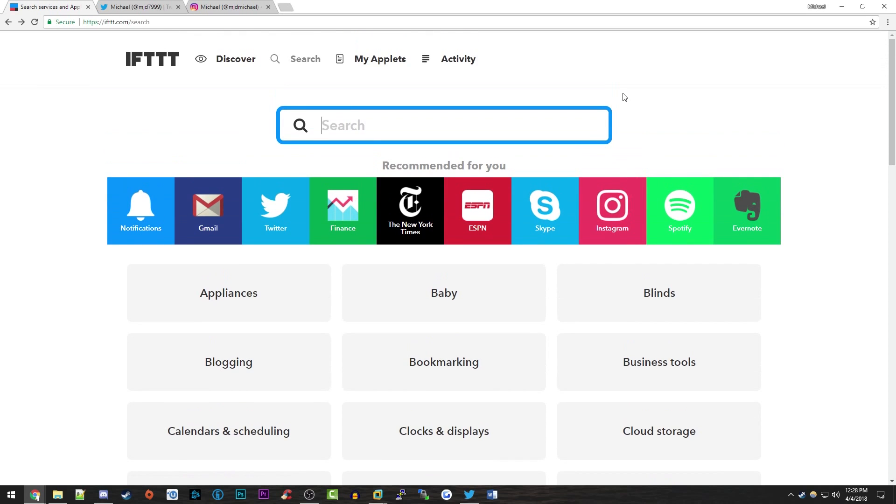
pyautogui.moveTo(628, 122)
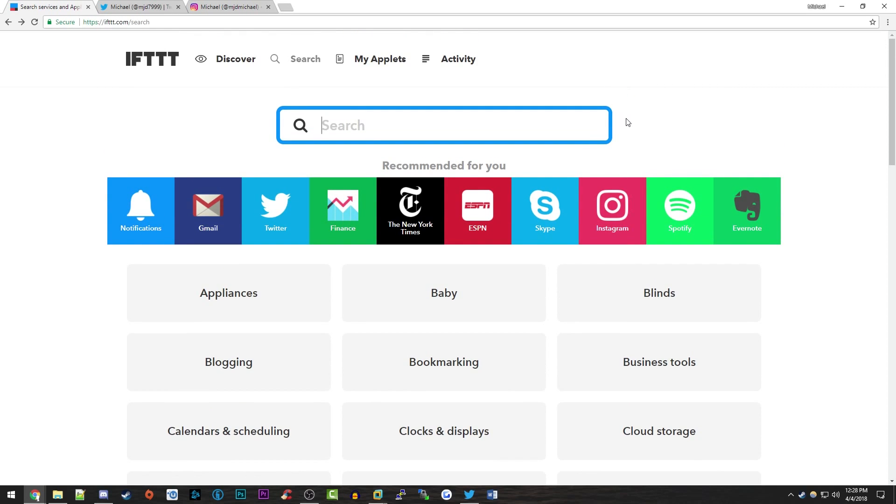
pyautogui.moveTo(298, 62)
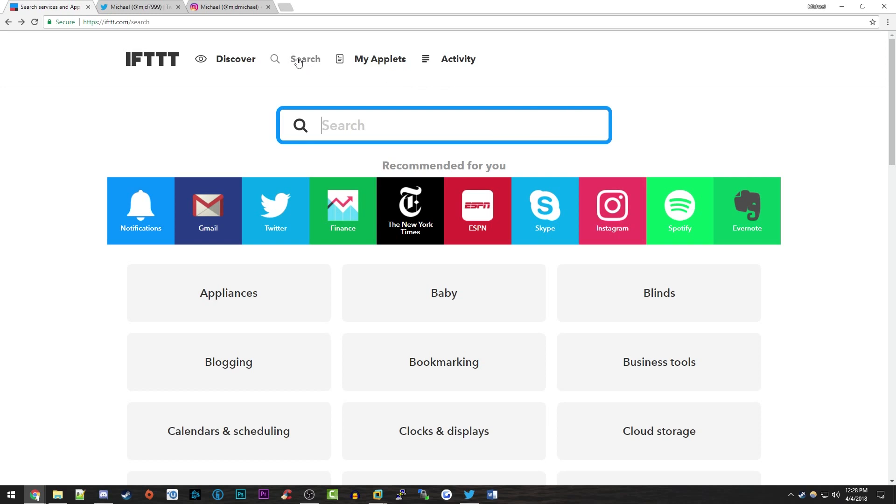
pyautogui.moveTo(606, 222)
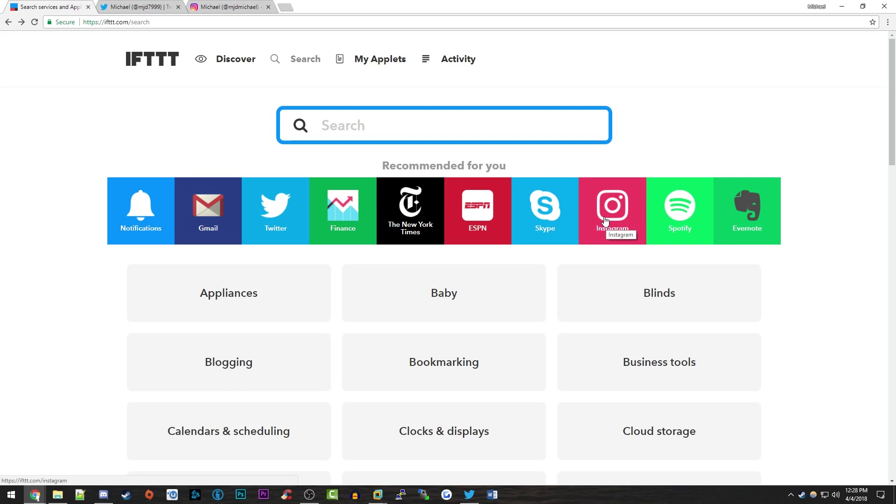
pyautogui.write('instagram')
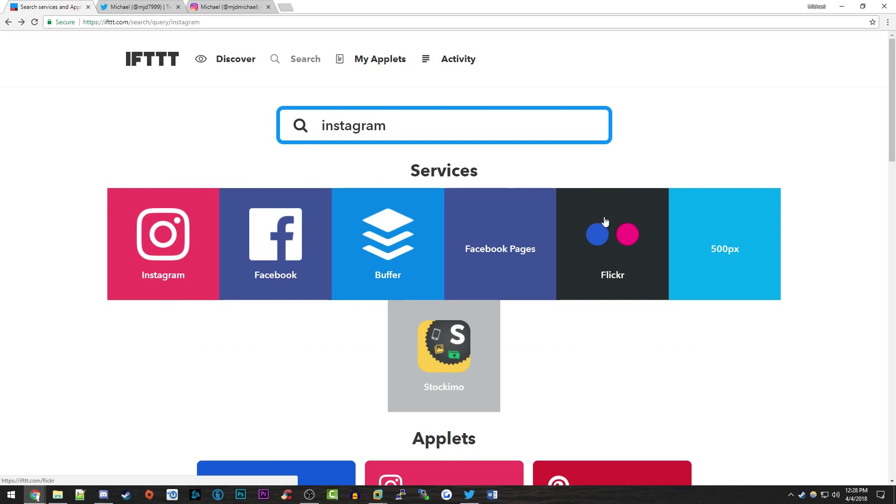
# Turn on the applet 'Tweet your Instagrams as native photos on Twitter' from the Instagram service
pyautogui.click(162, 244)
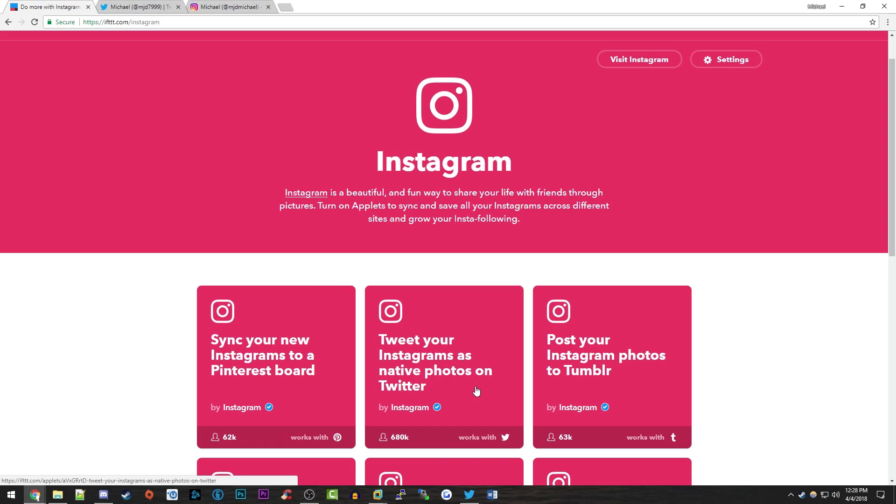
pyautogui.moveTo(409, 416)
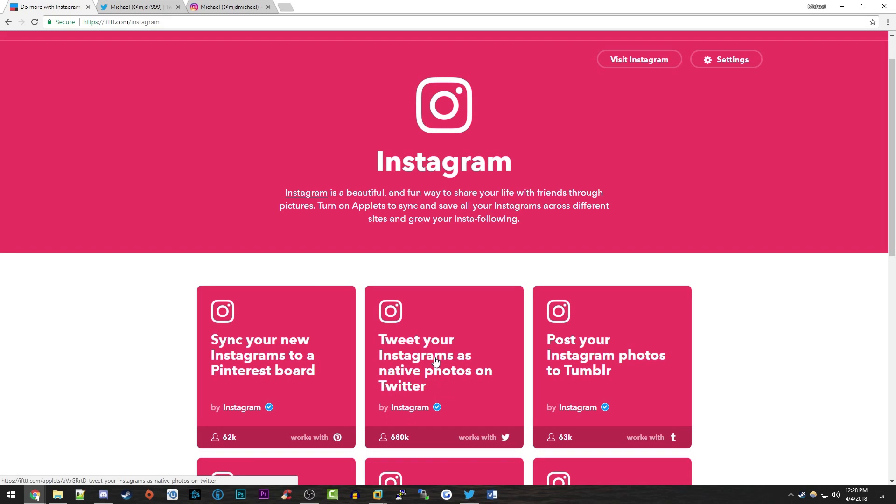
pyautogui.click(435, 362)
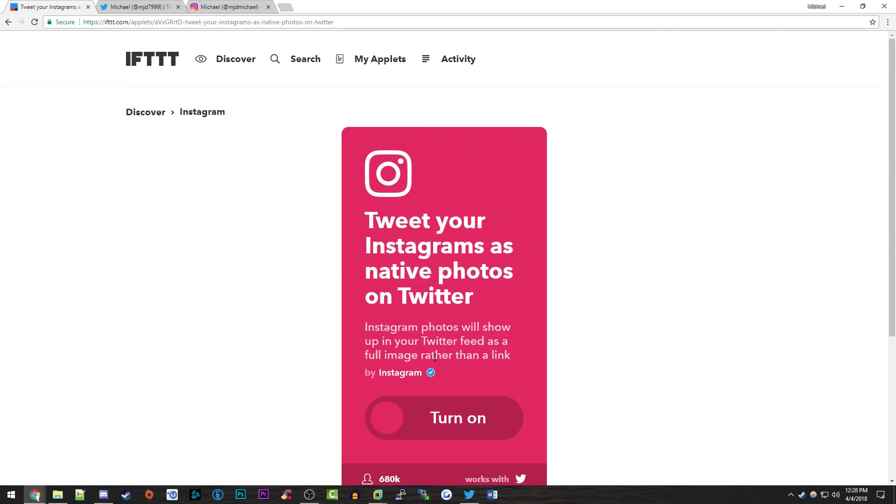
pyautogui.click(445, 418)
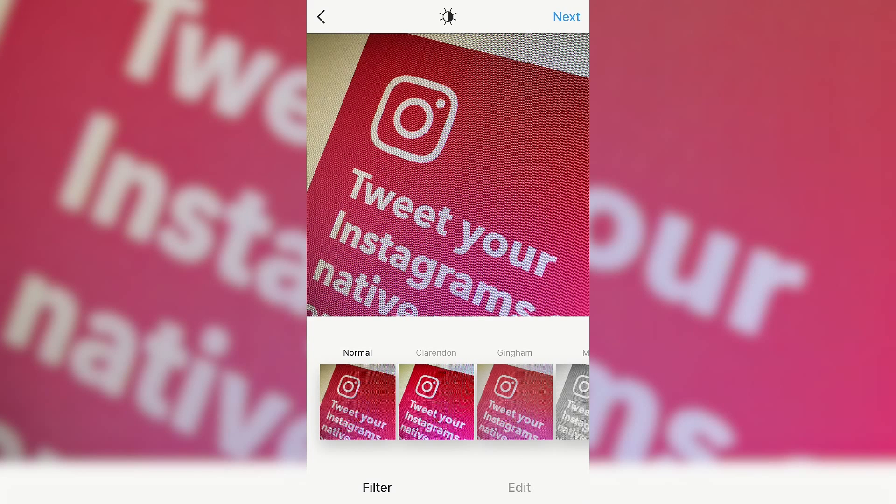
# Advance the photo to the share step and leave Instagram's Twitter sharing switched off
pyautogui.click(566, 17)
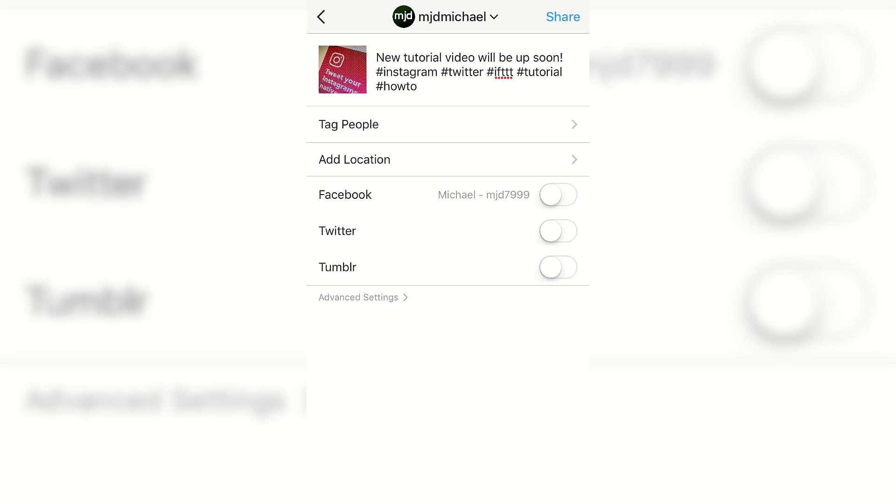
pyautogui.click(558, 230)
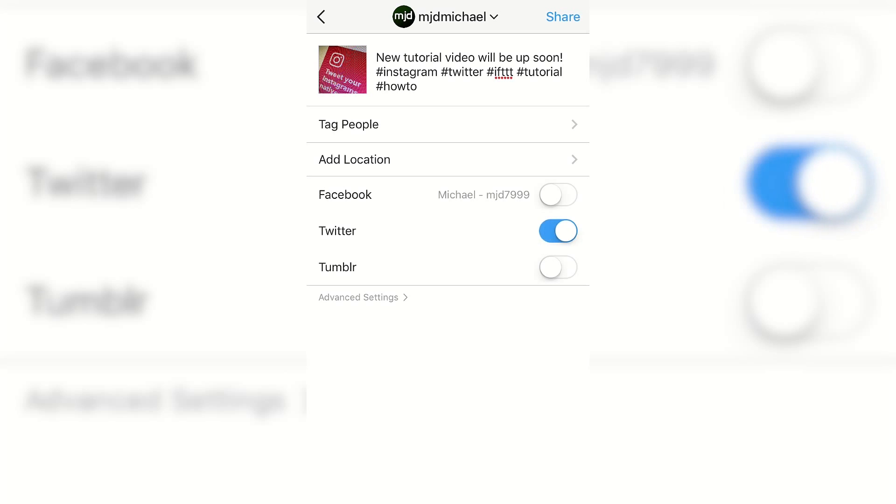
pyautogui.click(558, 230)
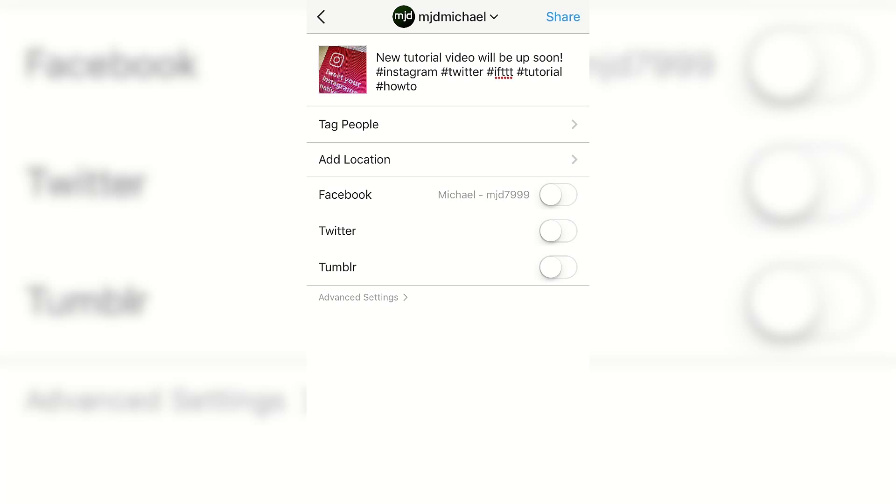
# Share the post and view it at the top of the Instagram feed with its hashtag caption
pyautogui.click(563, 17)
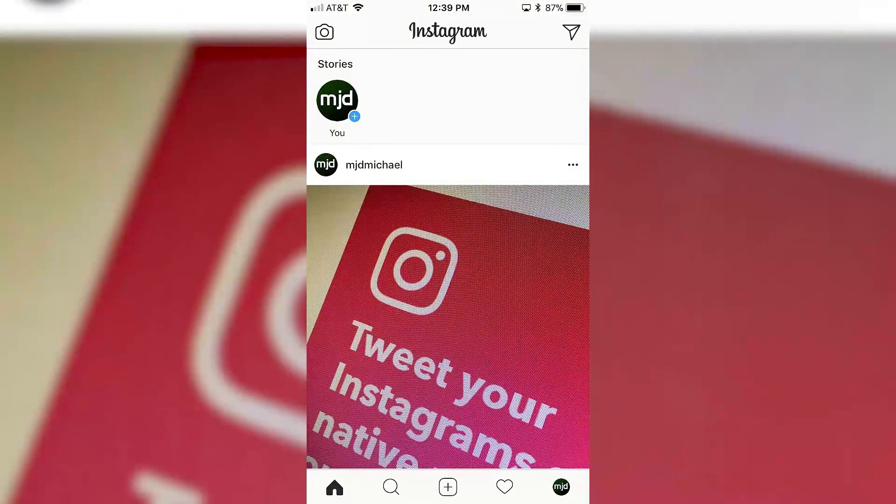
pyautogui.scroll(-3)
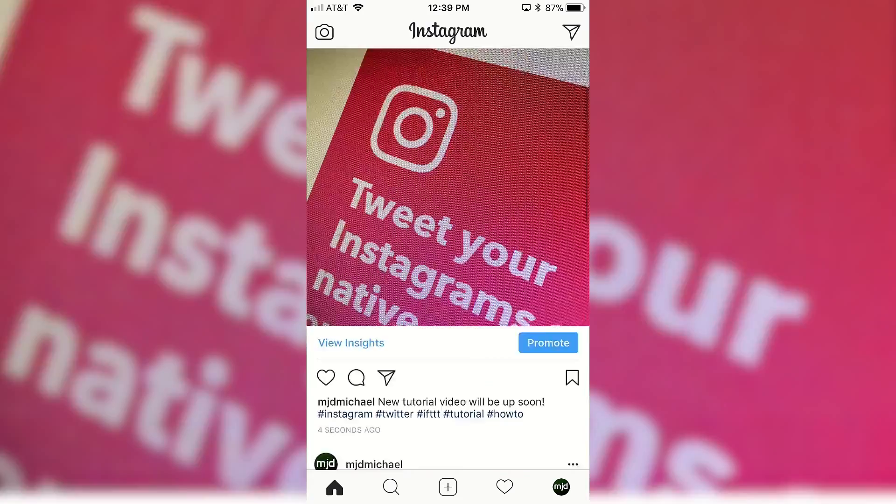
pyautogui.scroll(-3)
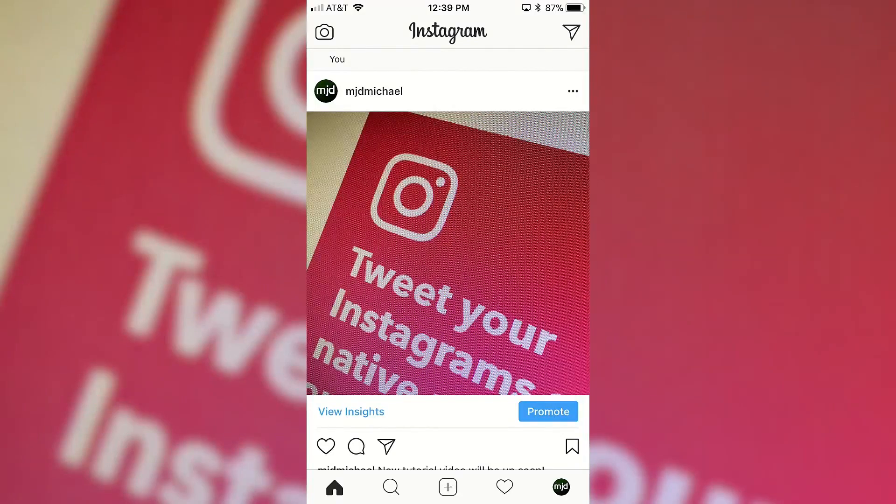